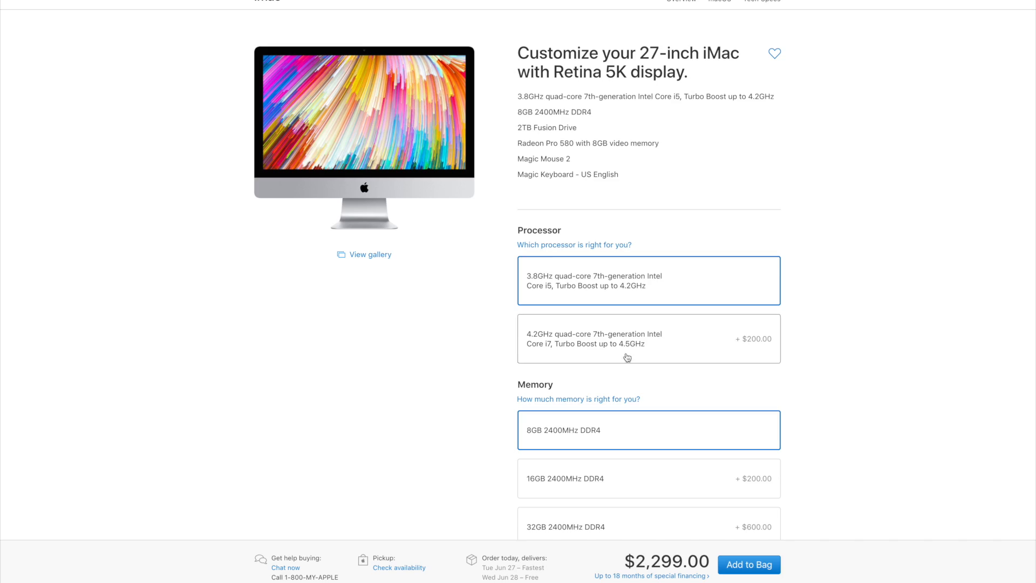
pyautogui.moveTo(600, 332)
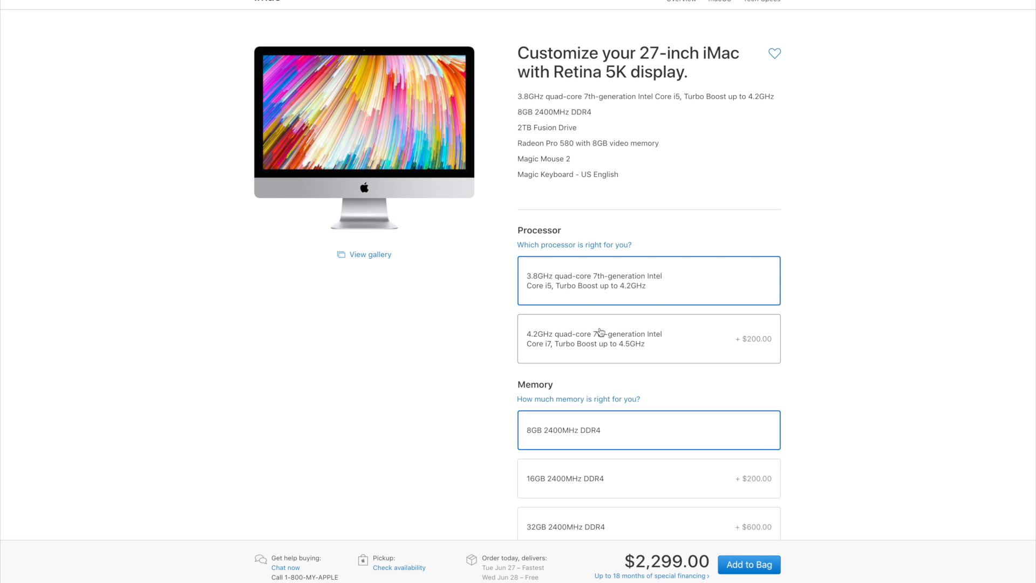
# Choose the 4.2GHz Core i7 processor and move down to the Storage options
pyautogui.click(647, 338)
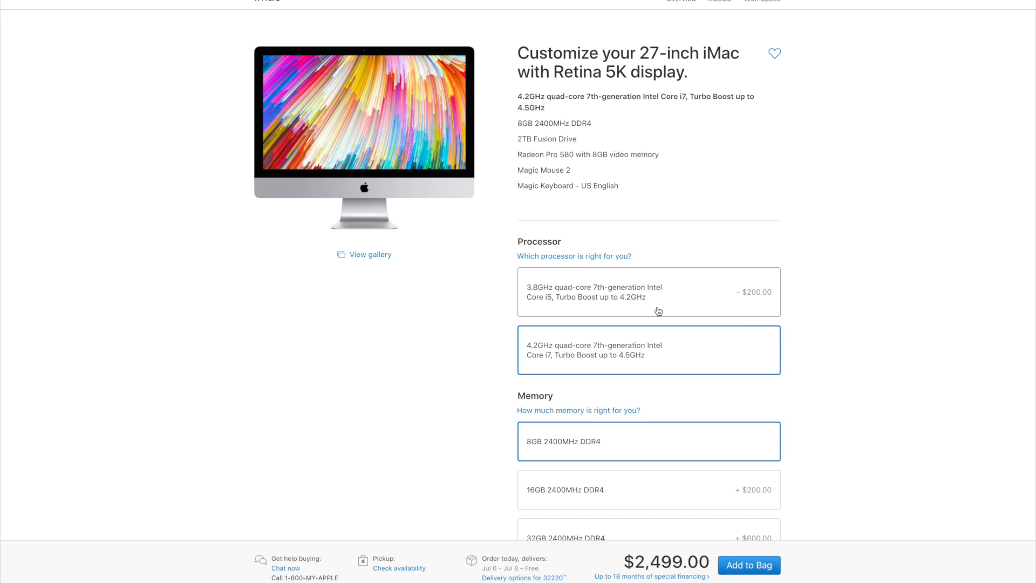
pyautogui.scroll(-3)
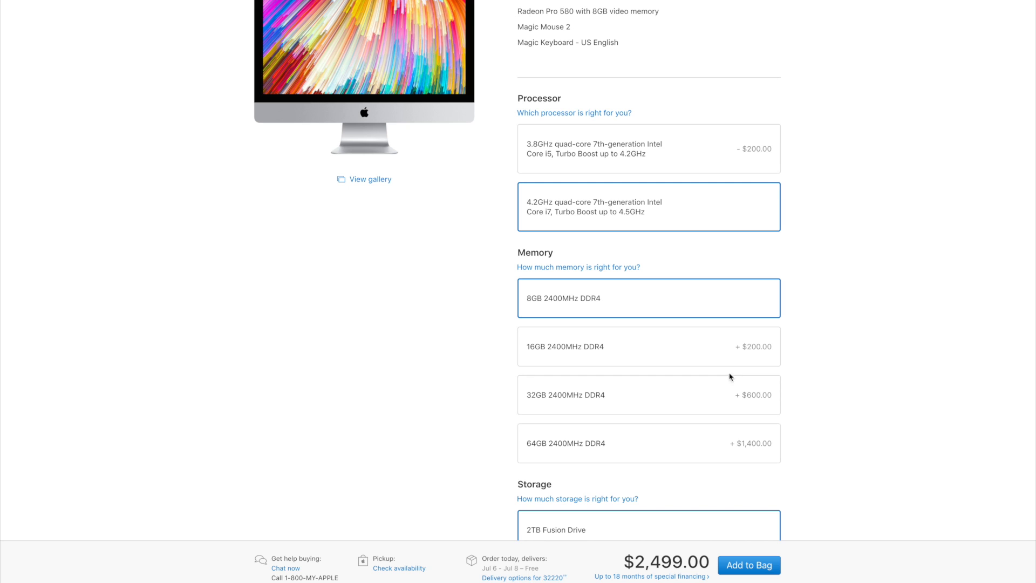
pyautogui.scroll(-3)
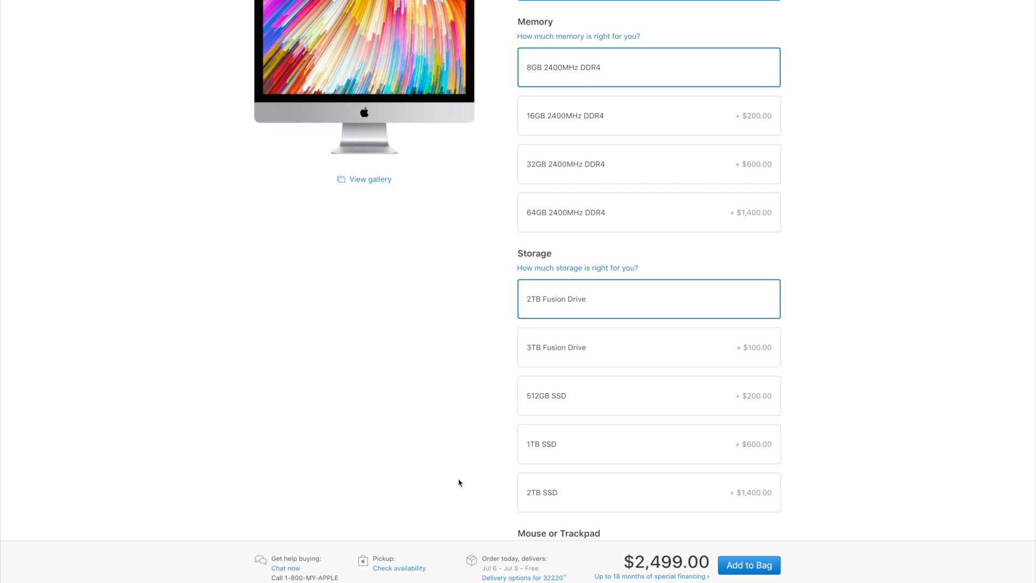
pyautogui.scroll(-3)
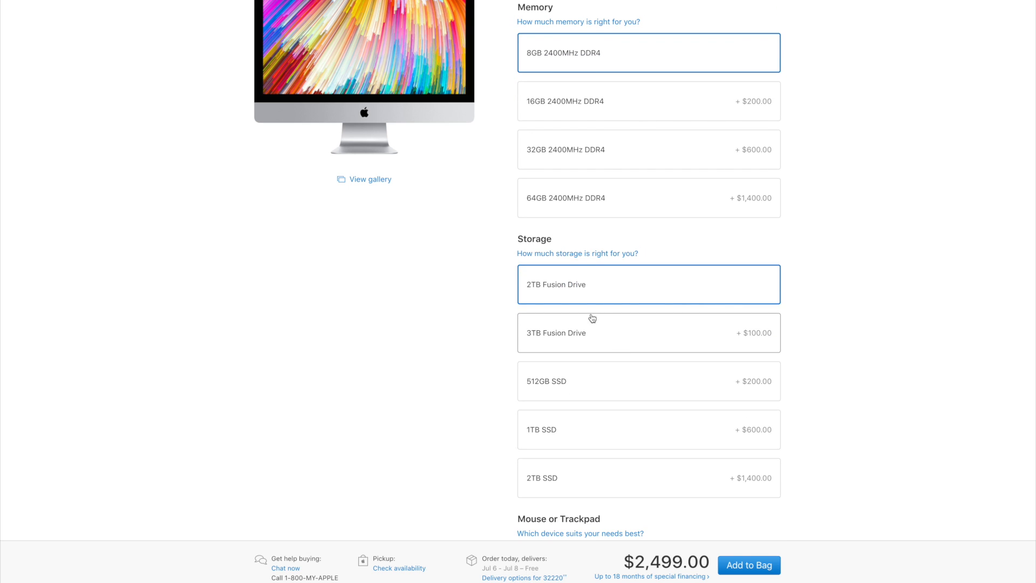
pyautogui.moveTo(527, 342)
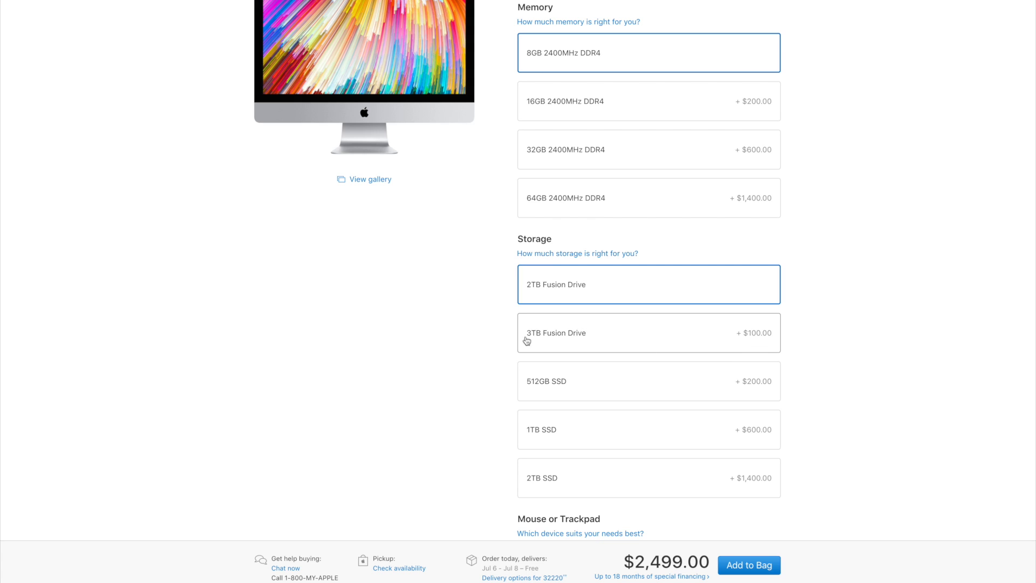
pyautogui.scroll(-3)
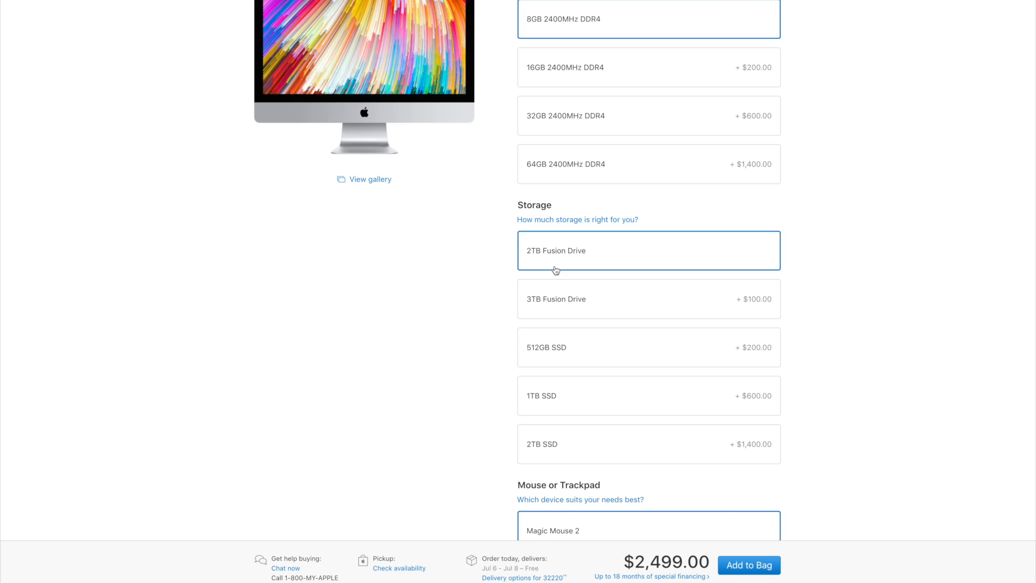
pyautogui.scroll(-3)
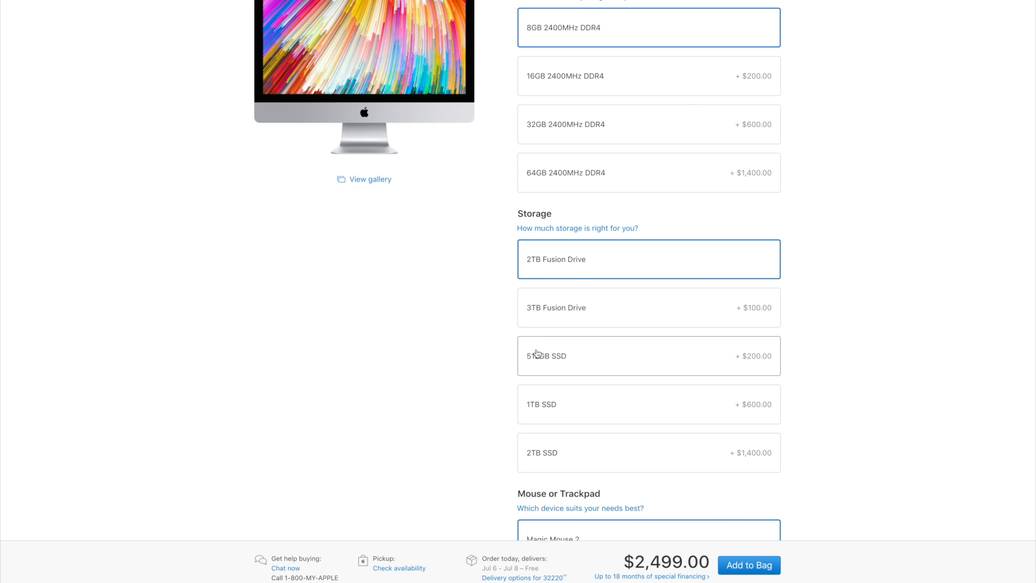
# Select 512GB SSD storage, trying 1TB briefly, for a $2,699 total
pyautogui.click(648, 356)
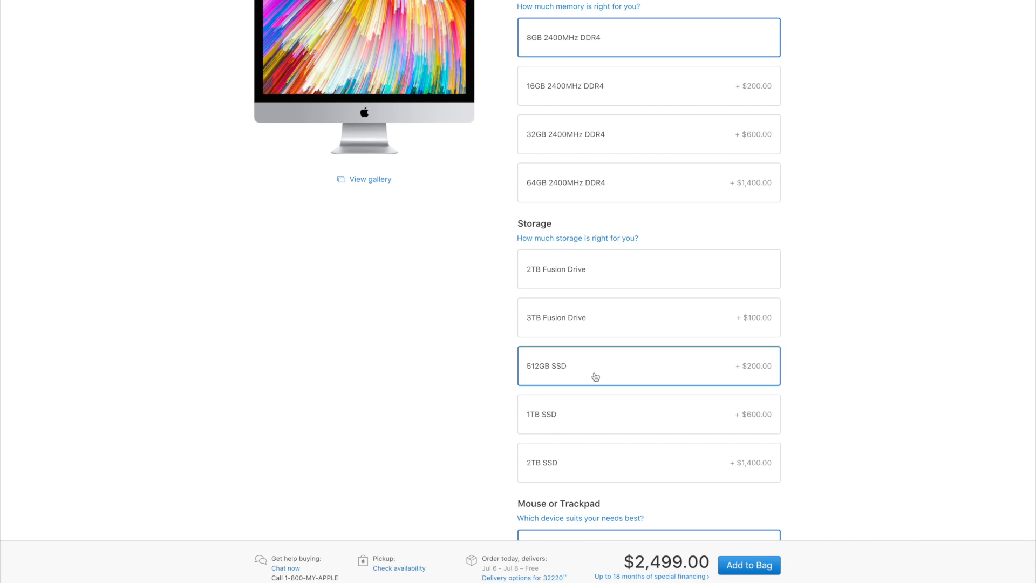
pyautogui.click(649, 366)
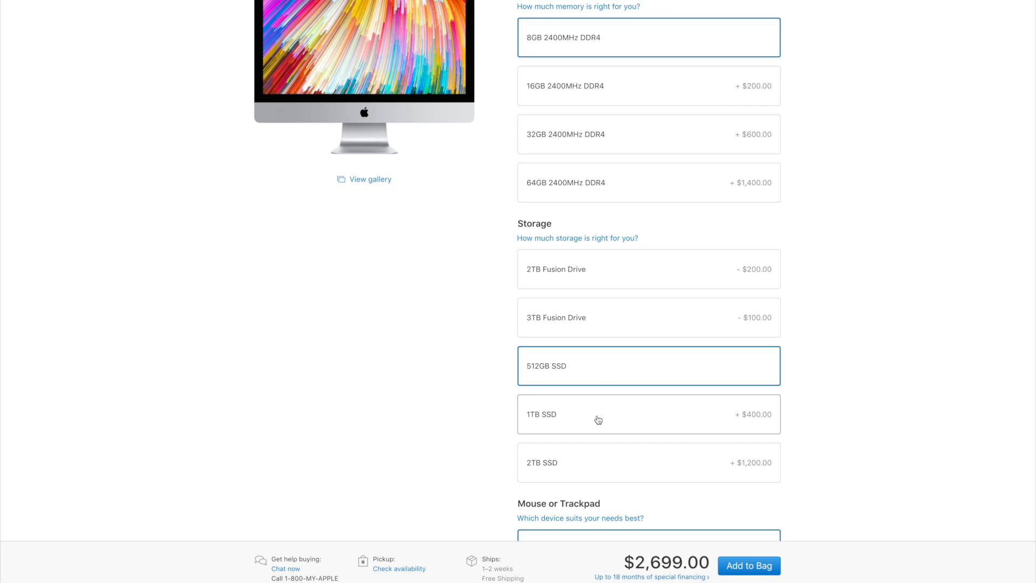
pyautogui.click(649, 414)
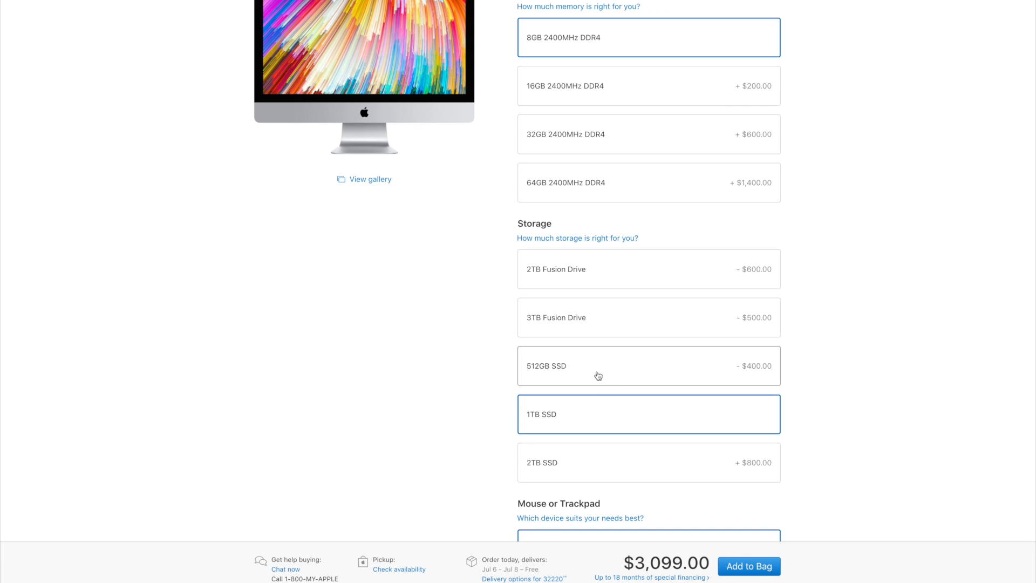
pyautogui.click(648, 365)
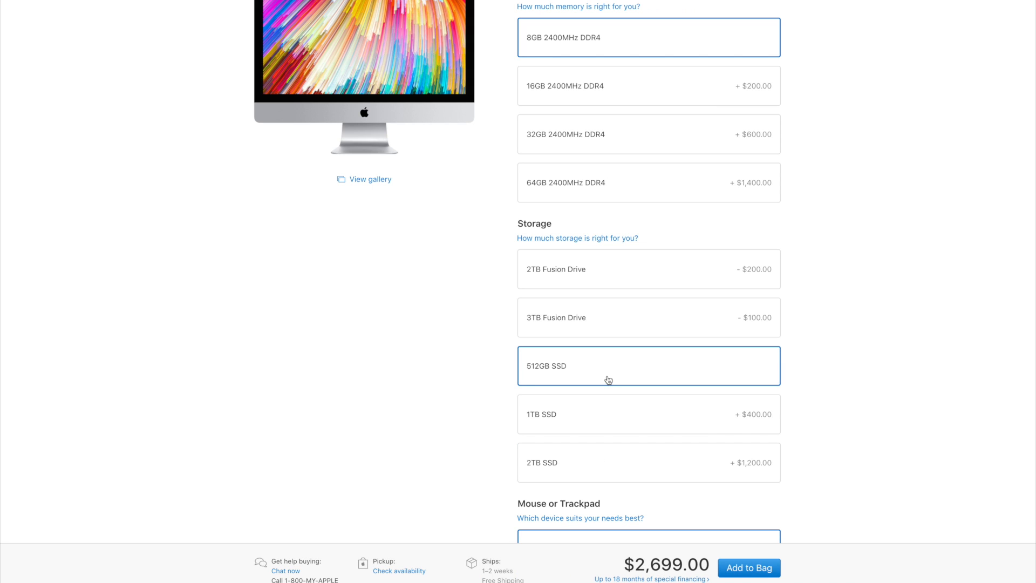
pyautogui.scroll(-3)
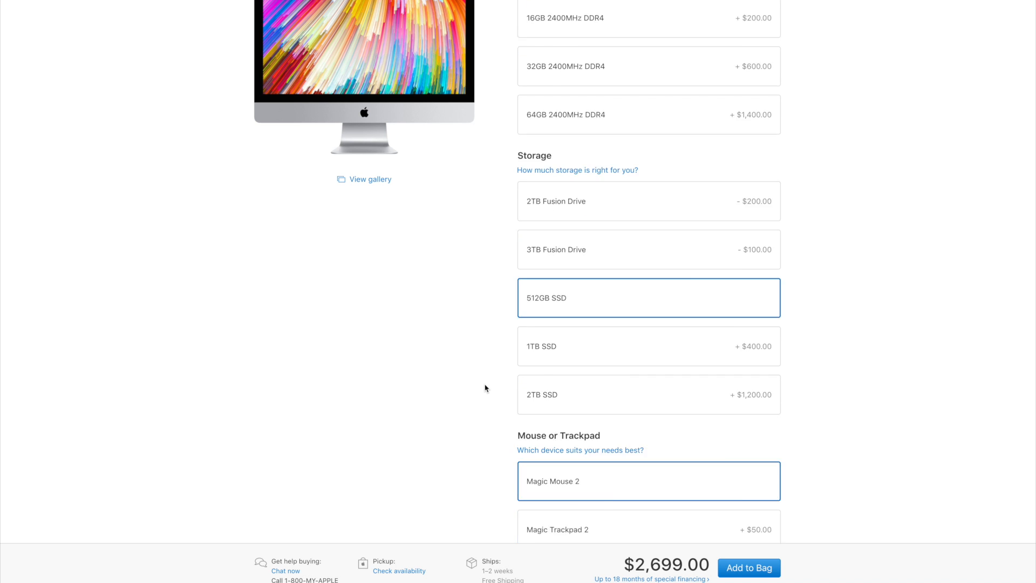
pyautogui.scroll(3)
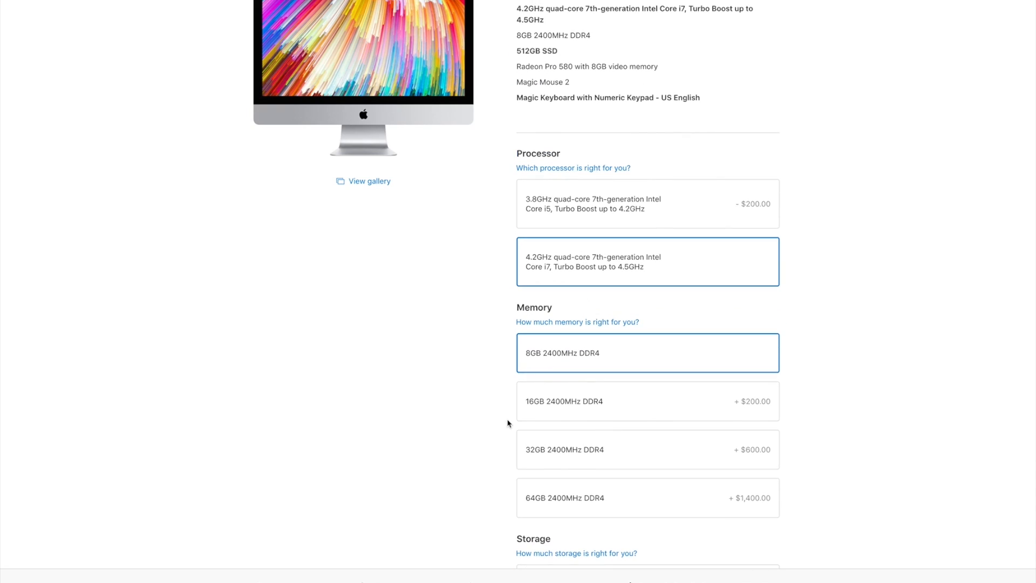
pyautogui.scroll(-3)
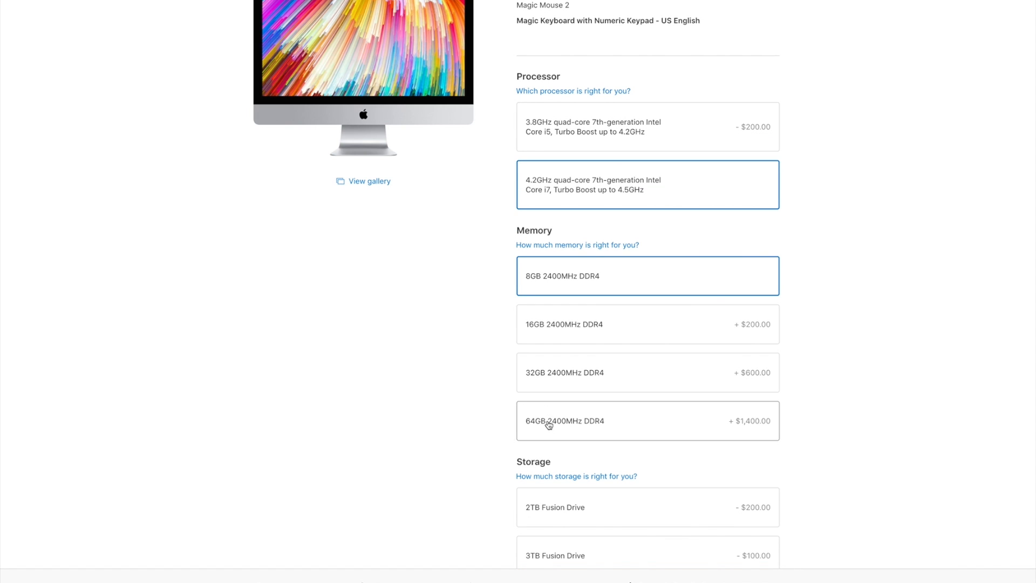
pyautogui.scroll(-3)
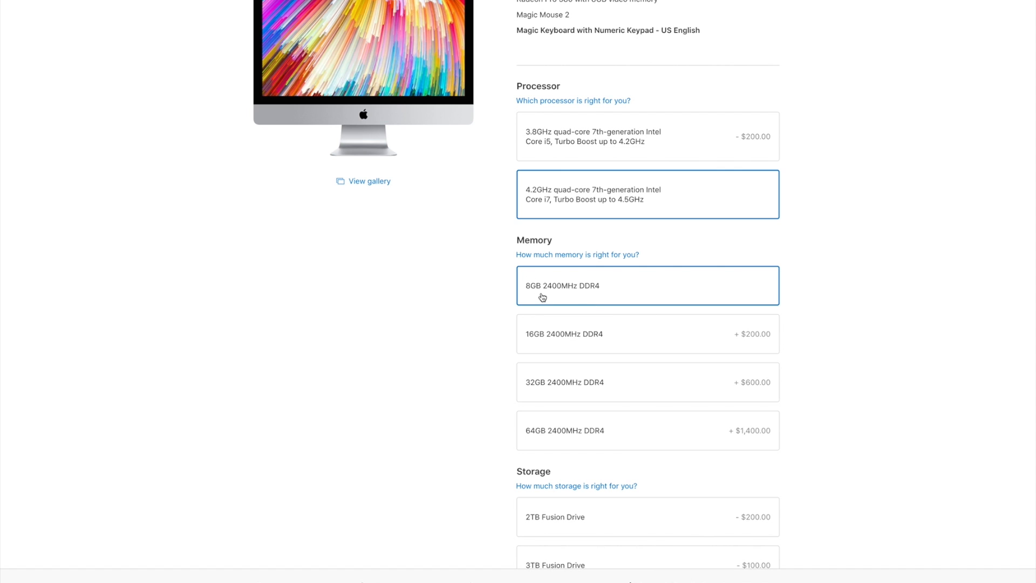
pyautogui.click(646, 431)
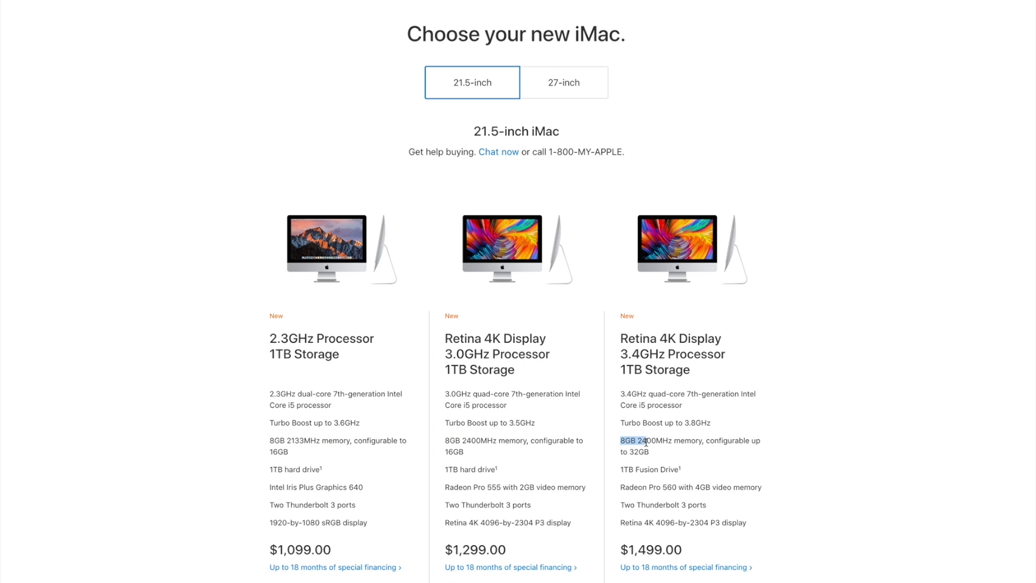
# Show the three 27-inch iMac models and highlight the 3.8GHz model's 8GB base memory
pyautogui.click(563, 82)
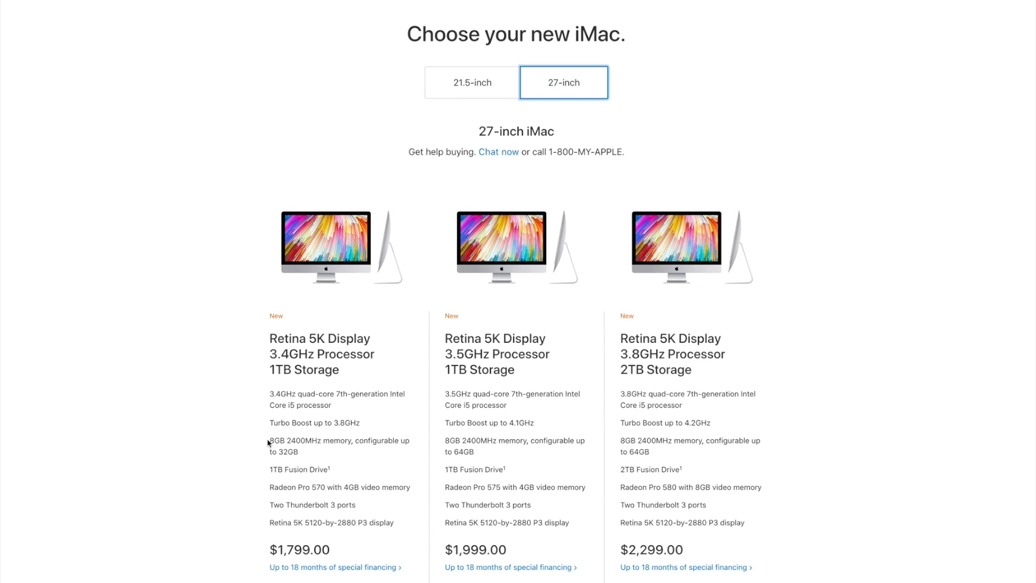
pyautogui.doubleClick(629, 440)
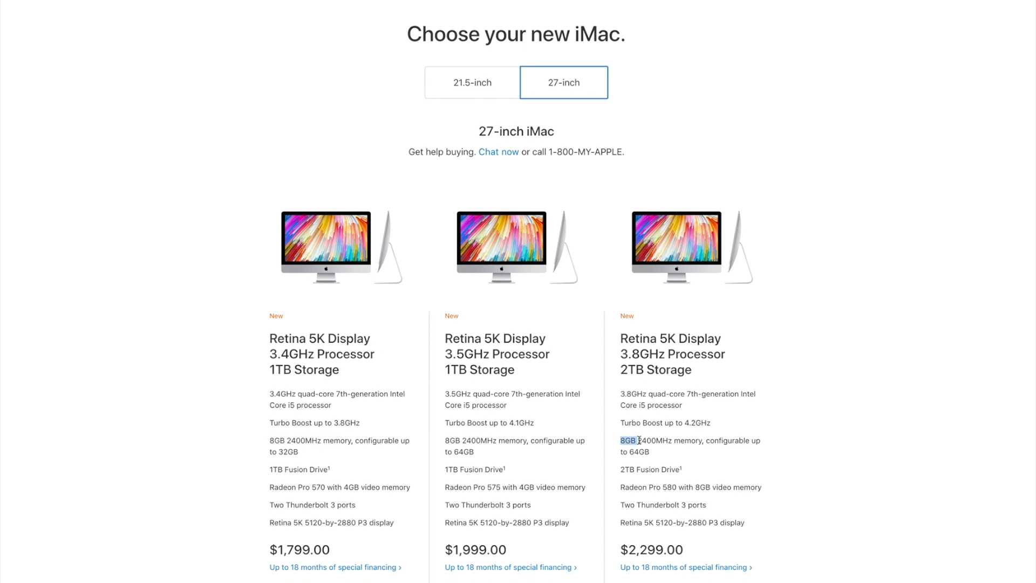
pyautogui.moveTo(631, 468)
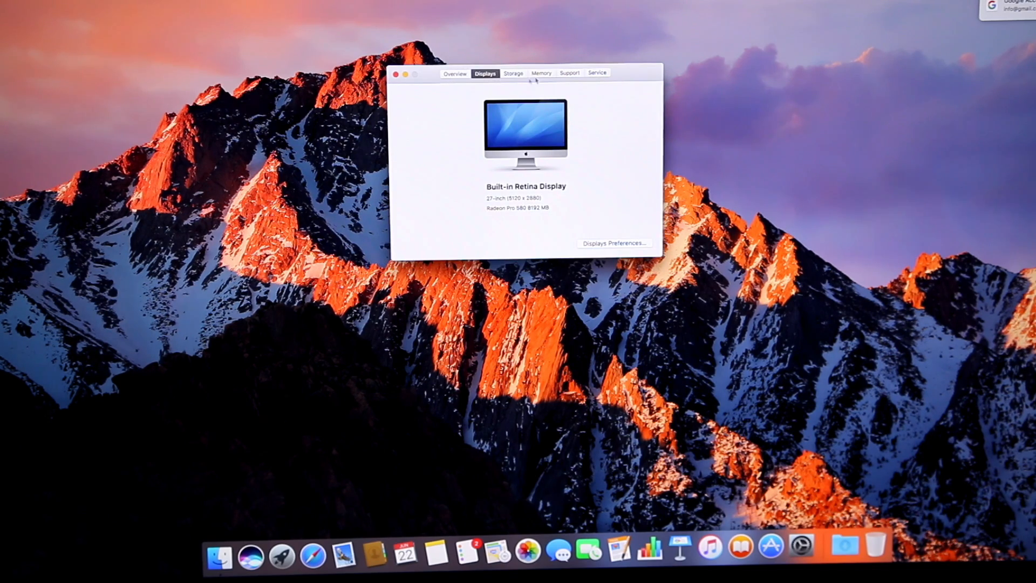
# Show the Memory details listing 40 GB installed across four slots
pyautogui.click(541, 72)
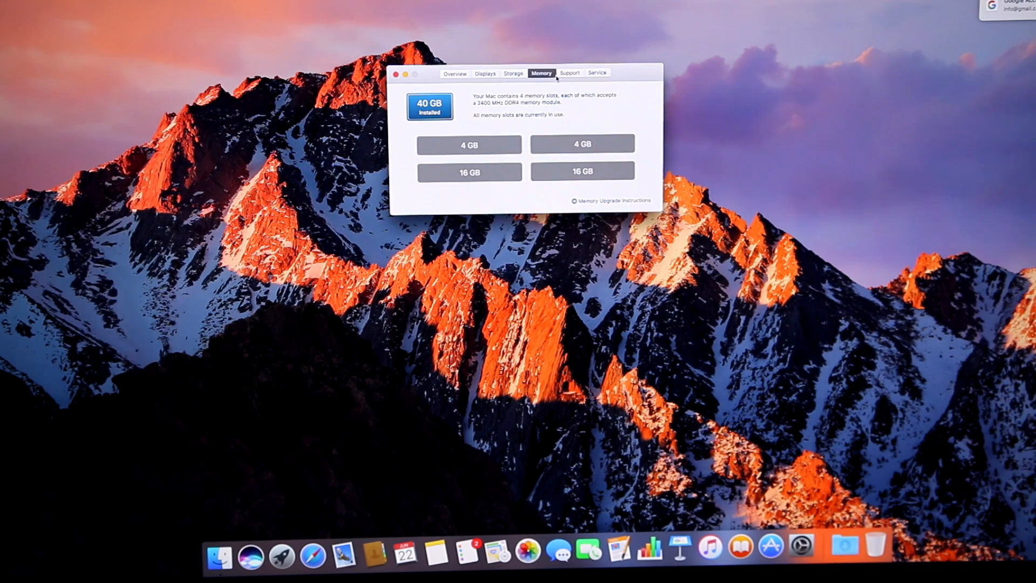
pyautogui.click(569, 73)
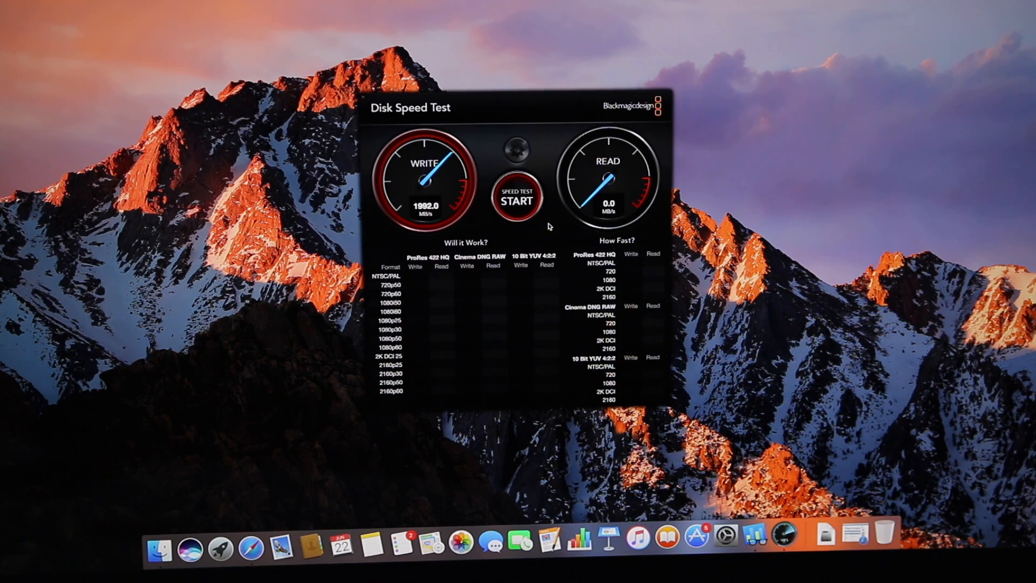
# Start the Blackmagic disk speed test, reaching about 1992 MB/s write
pyautogui.click(517, 197)
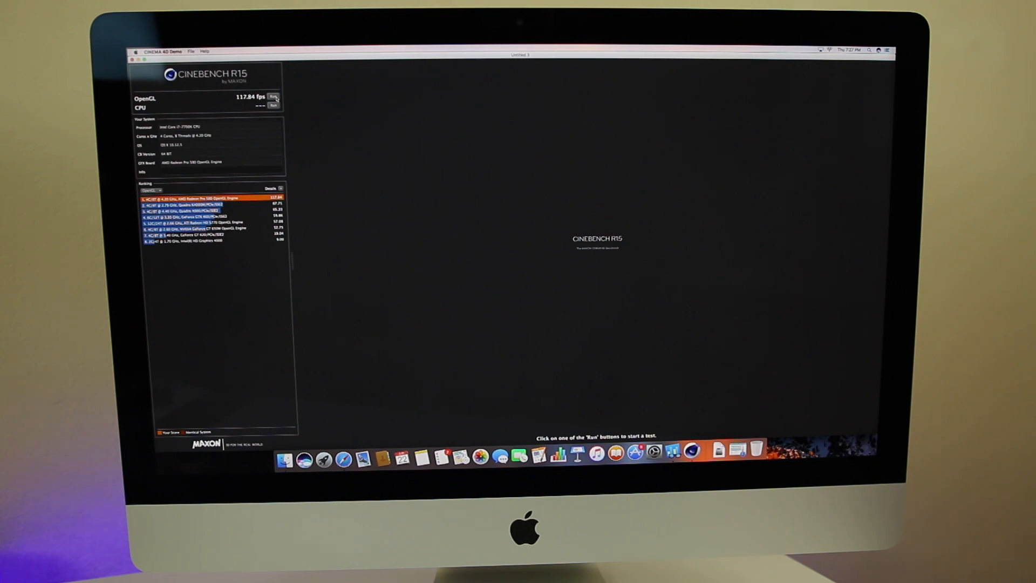
# Run the Cinebench R15 OpenGL test, scoring 117.84 fps
pyautogui.click(273, 106)
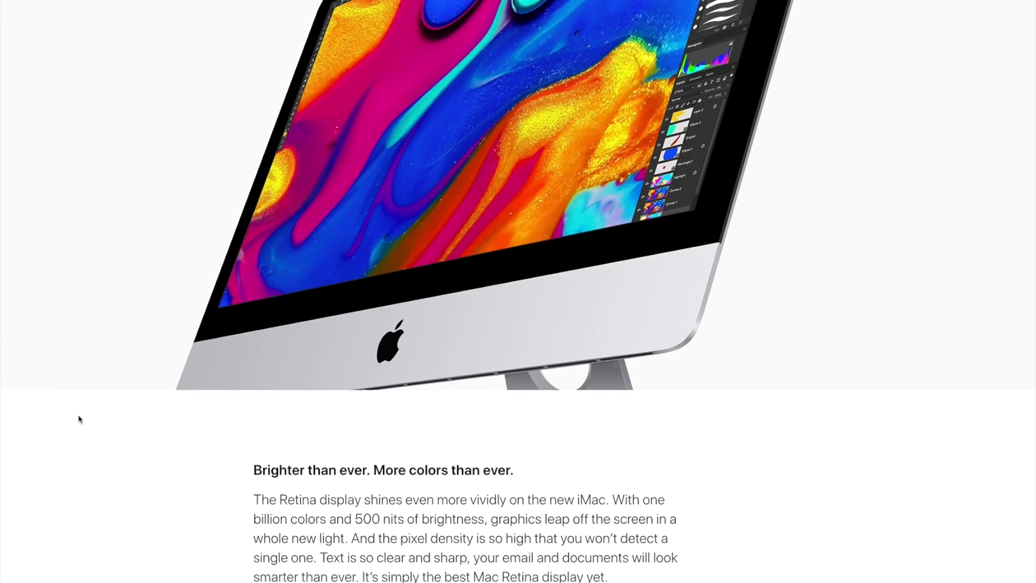
# Scroll to the 43% brighter, one-billion-colour P3 display section
pyautogui.scroll(-3)
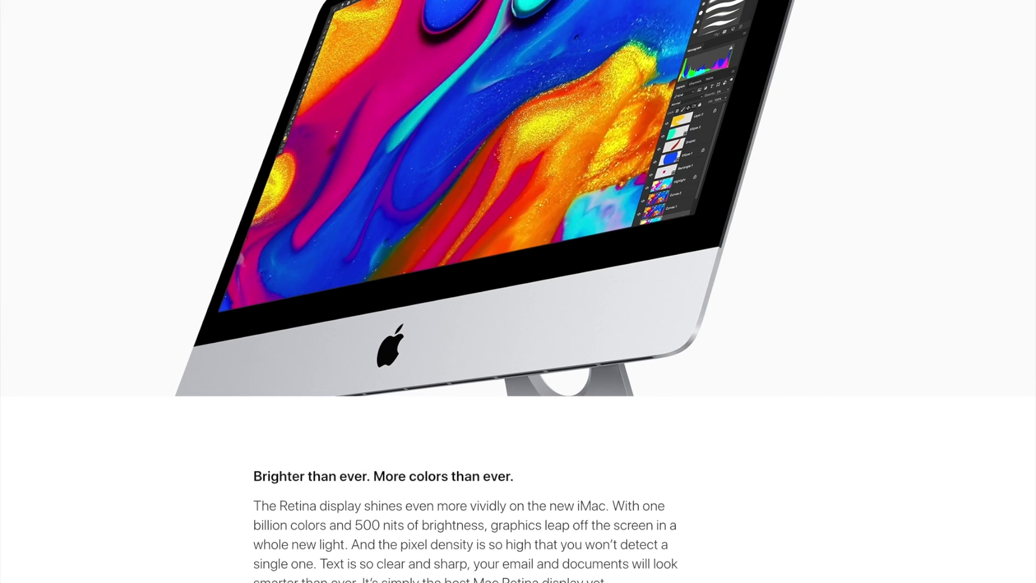
pyautogui.scroll(-3)
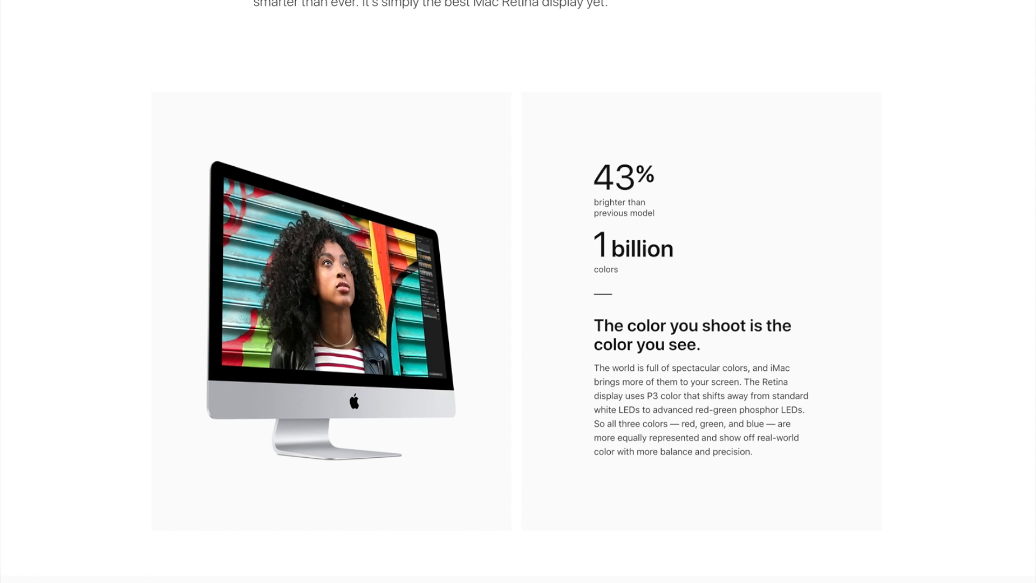